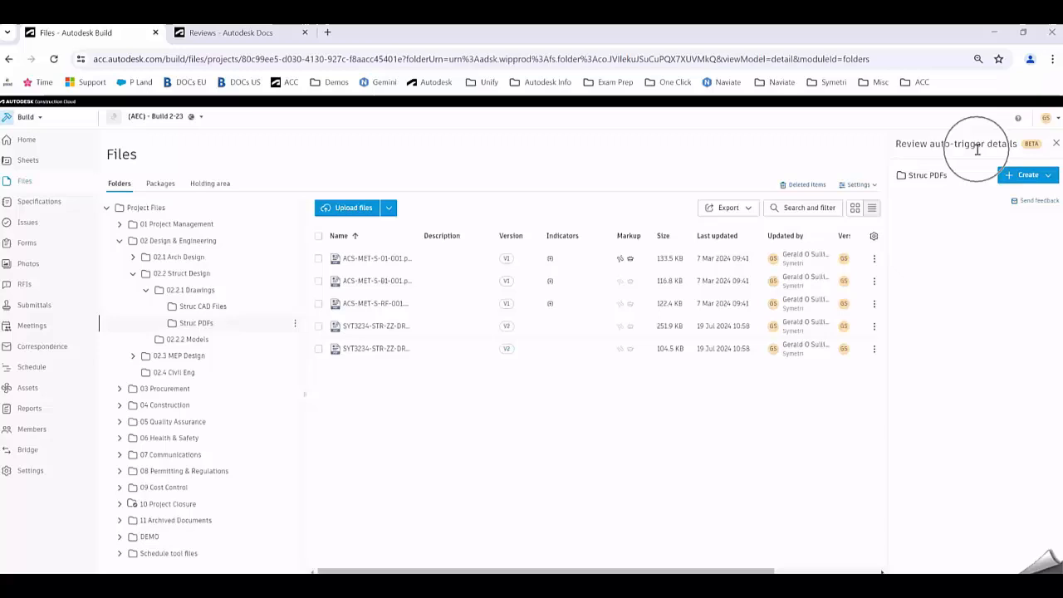
mouse_move(976, 150)
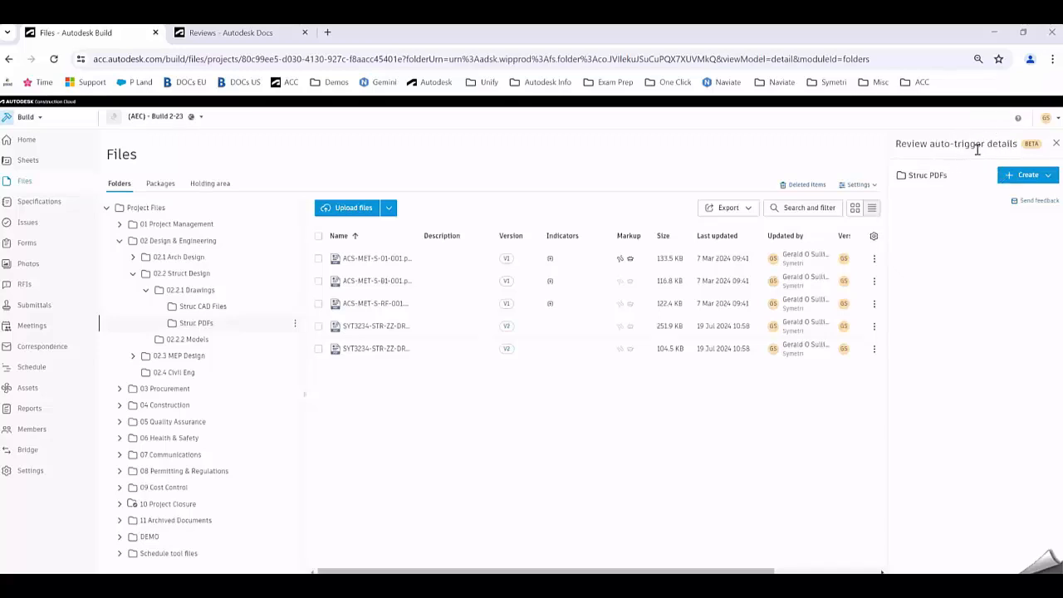
mouse_move(824, 278)
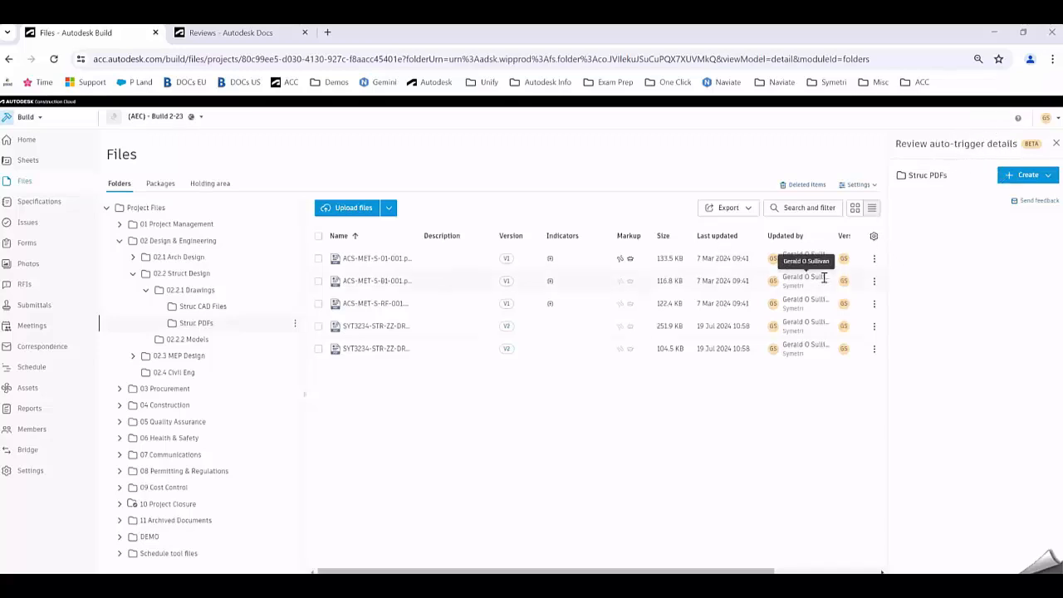
mouse_move(256, 110)
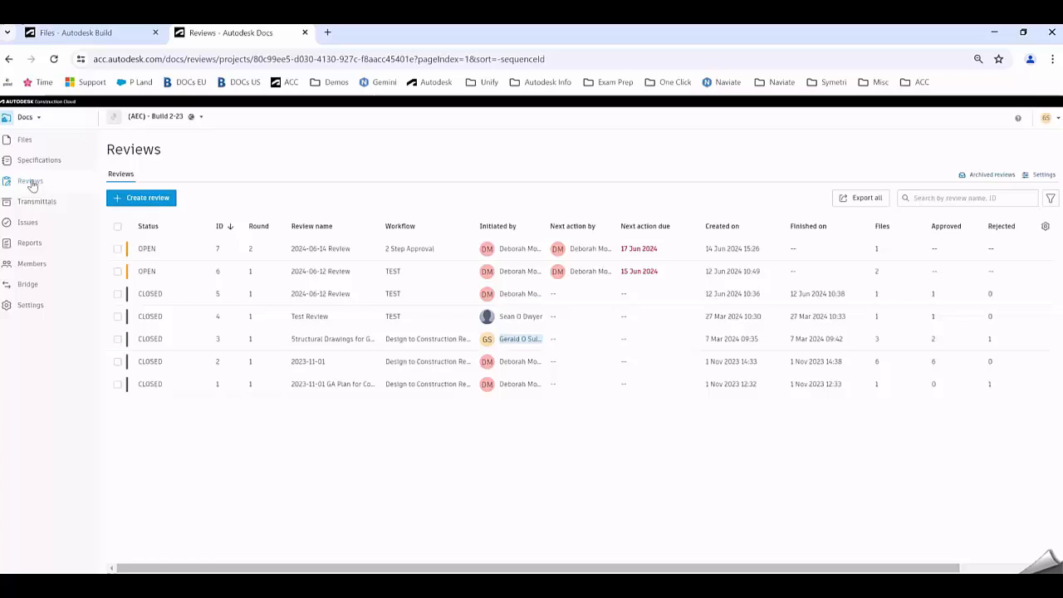
Check approval workflows in Reviews Settings, then return to Files and the Struc PDFs folder's actions.
left_click(1041, 174)
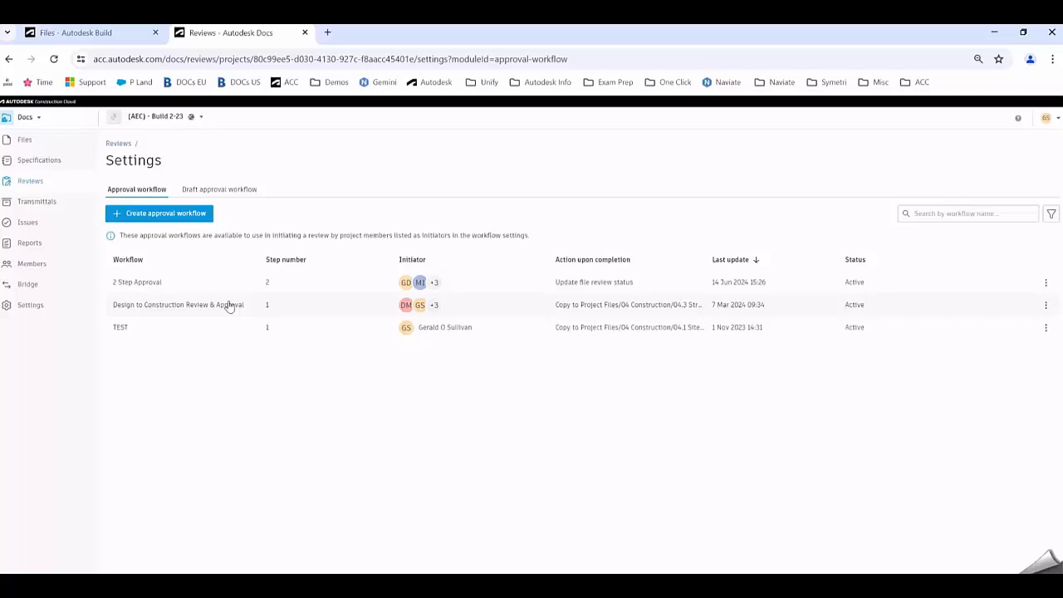
mouse_move(370, 312)
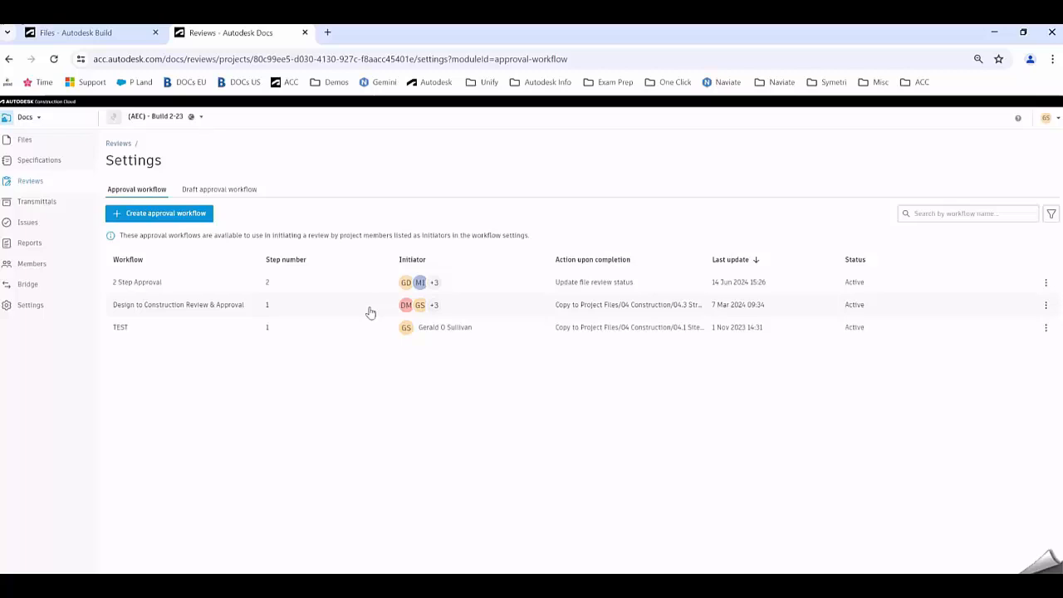
mouse_move(418, 305)
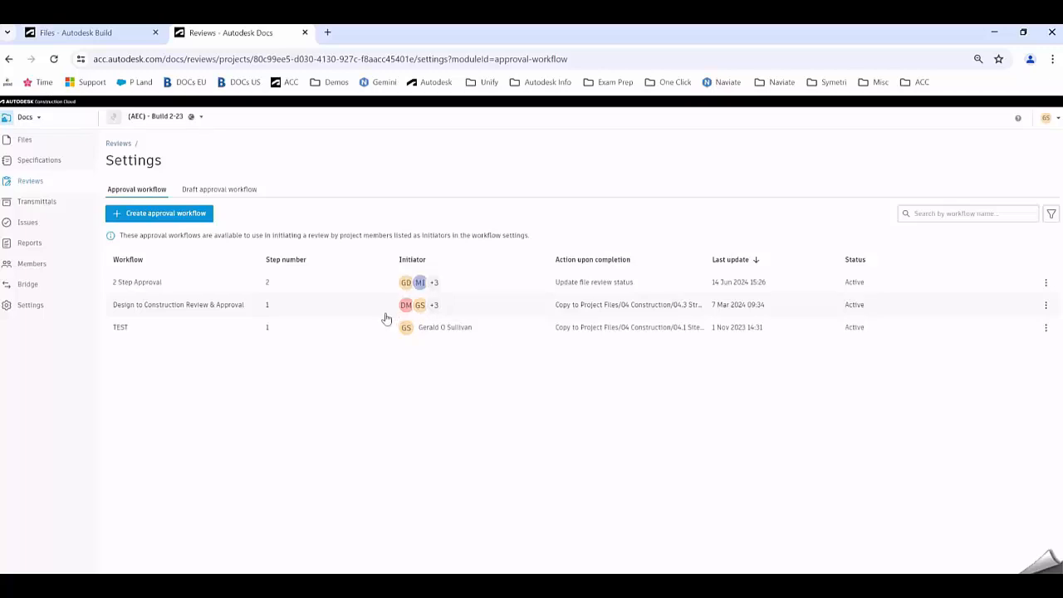
left_click(83, 33)
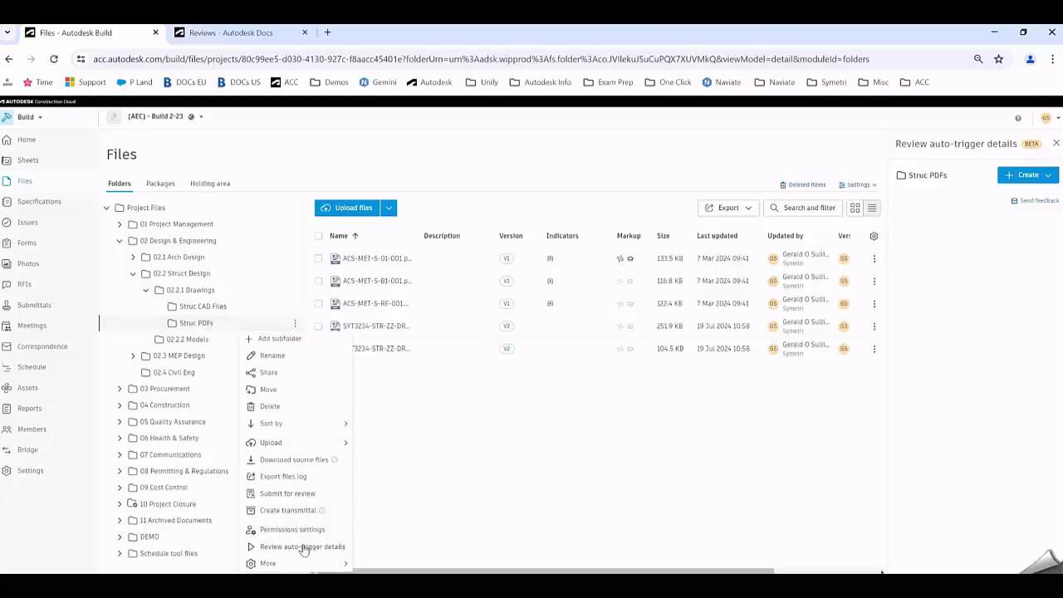
Start a new review auto-trigger from the Struc PDFs folder's auto-trigger details panel.
left_click(305, 546)
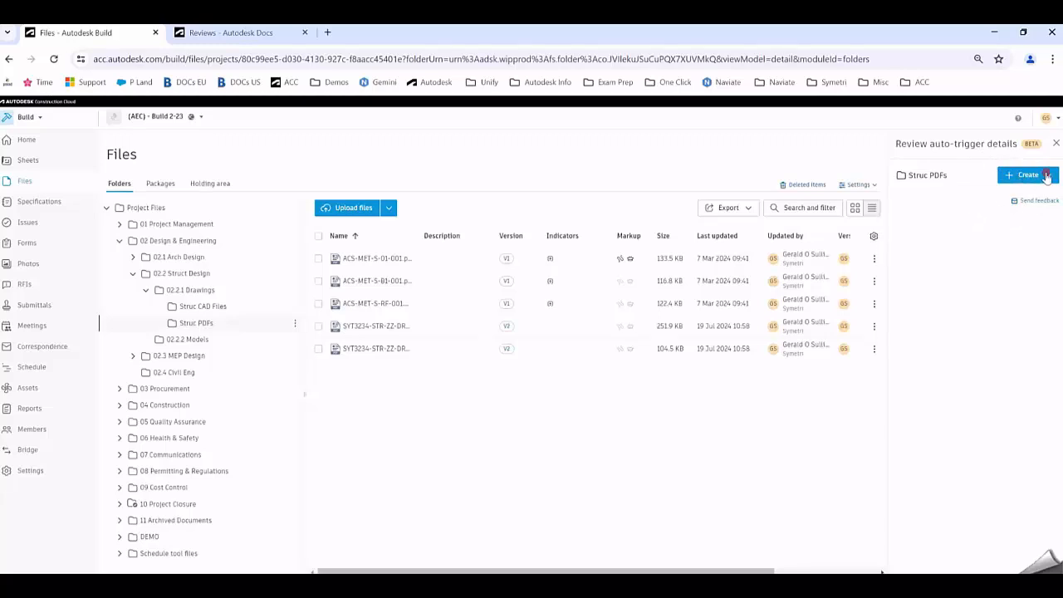
left_click(1026, 175)
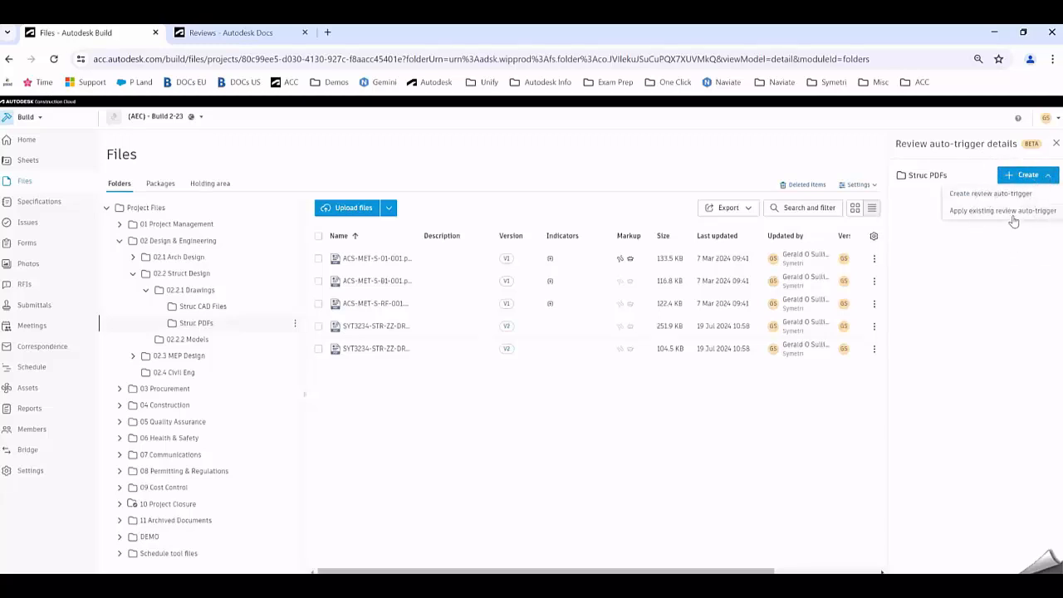
mouse_move(996, 199)
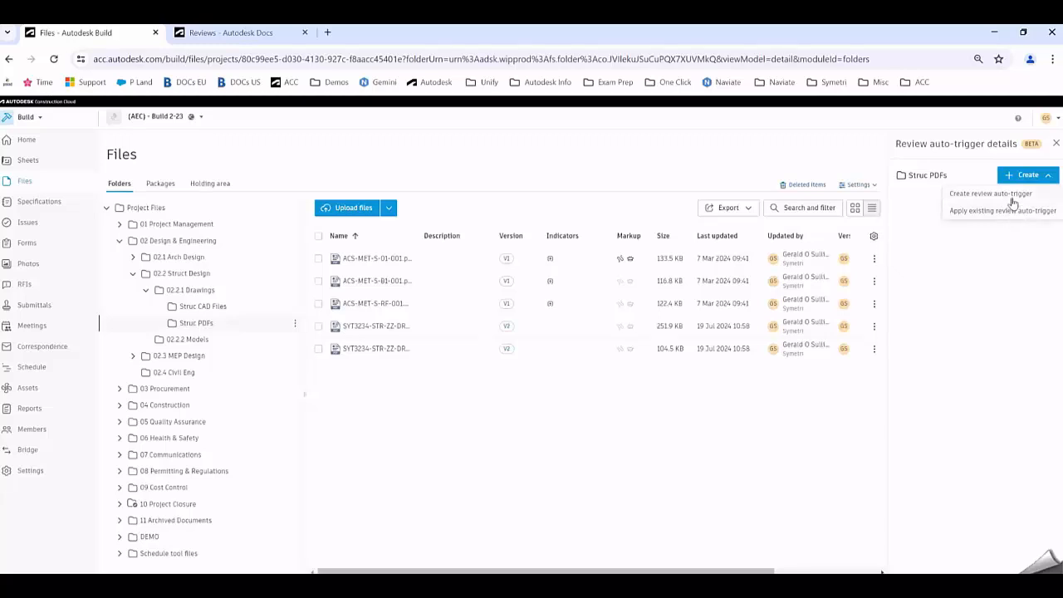
left_click(996, 192)
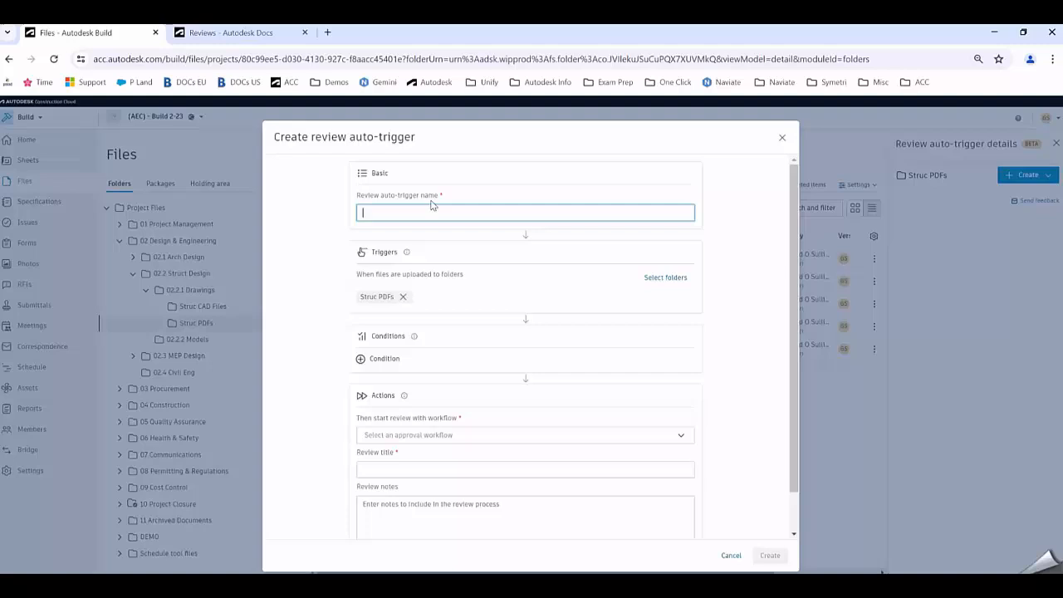
Name the auto-trigger 'Design to Construction Structural'.
type("Design to")
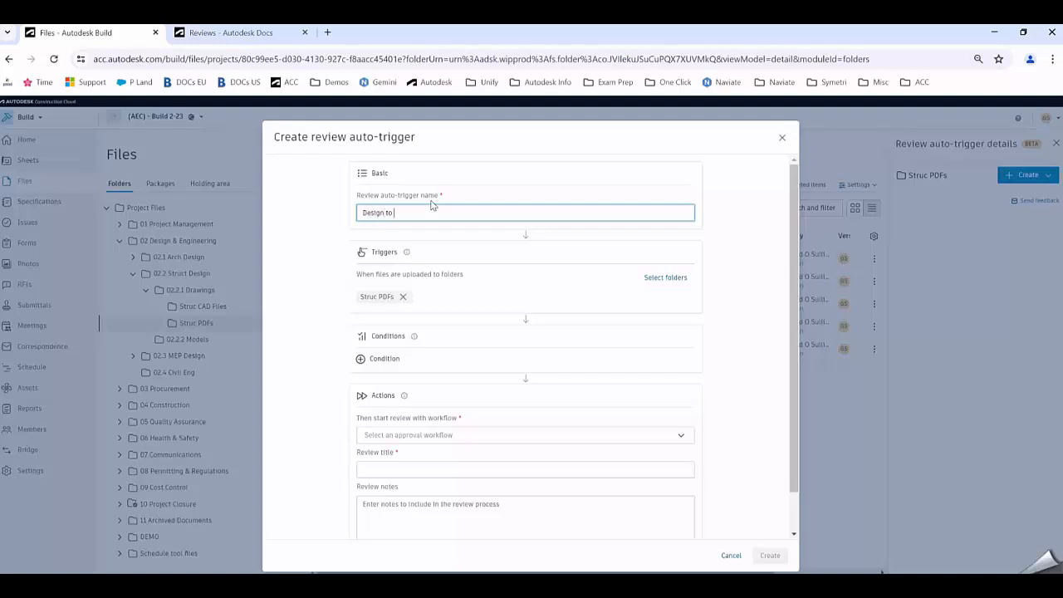
type("Construction")
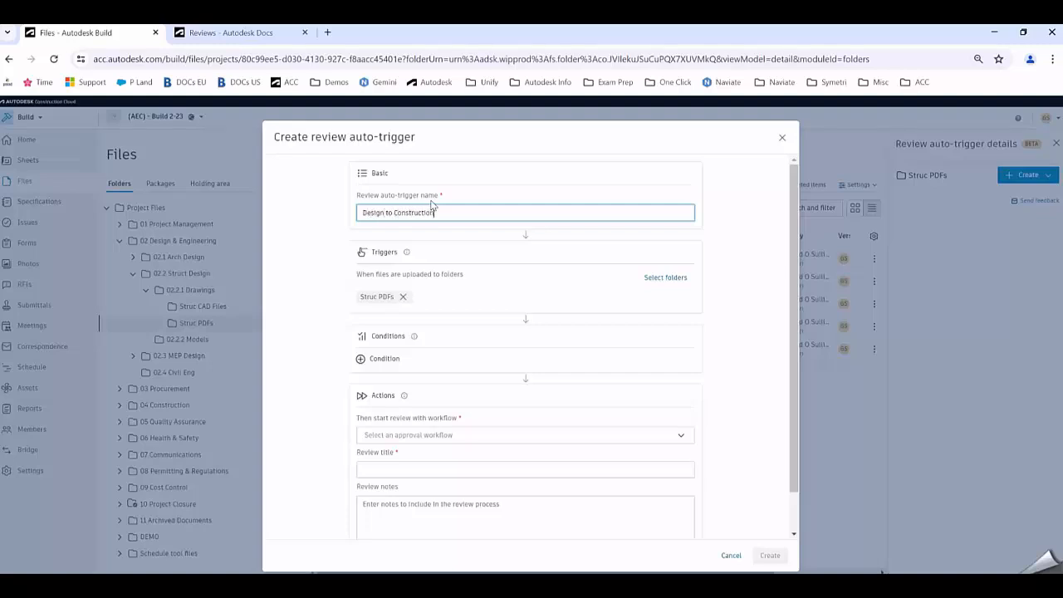
type("Structural")
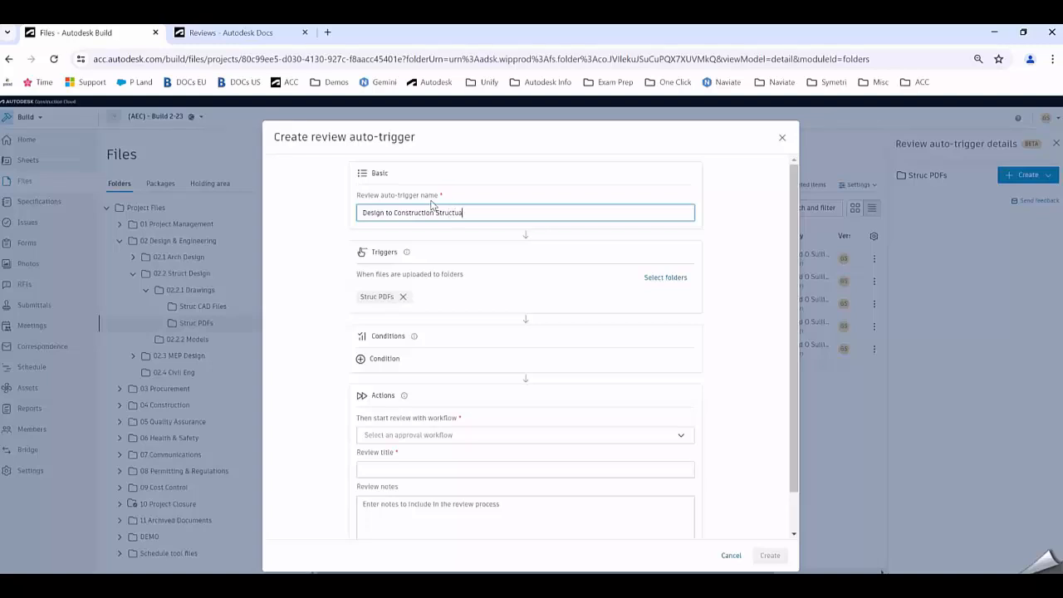
key("Backspace")
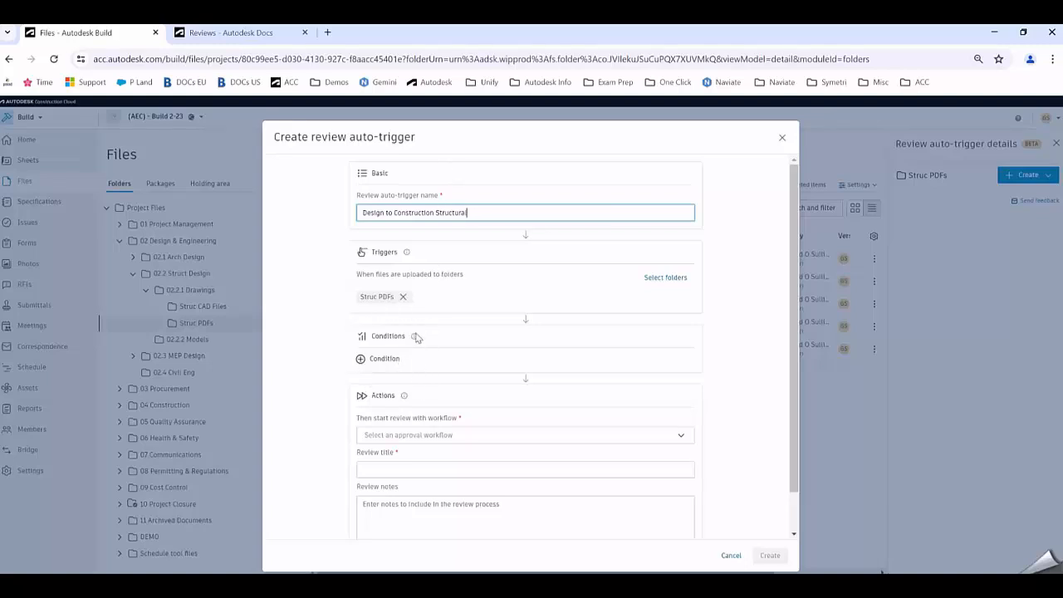
mouse_move(422, 347)
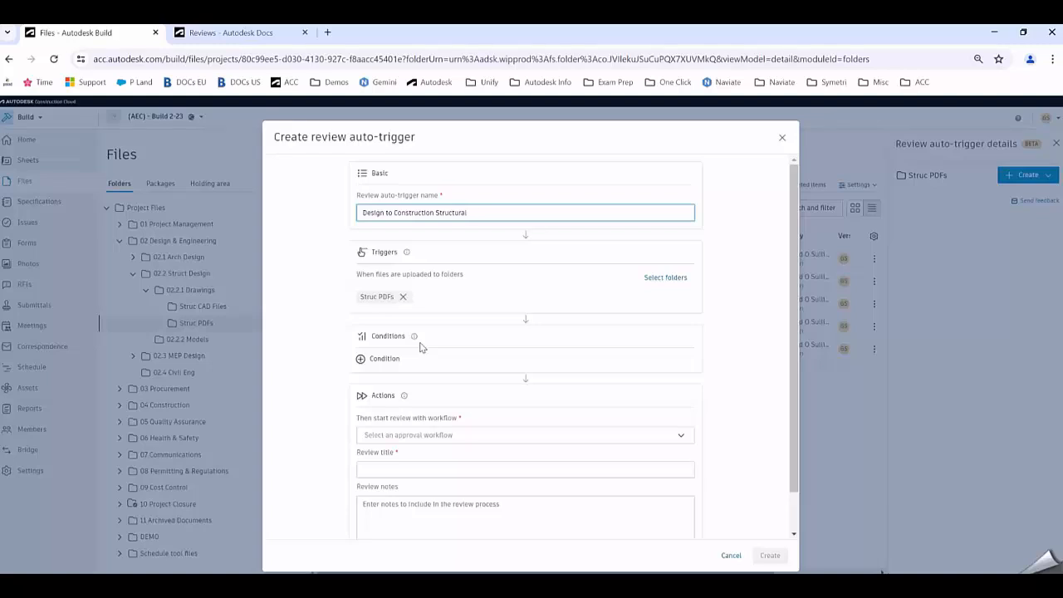
mouse_move(420, 349)
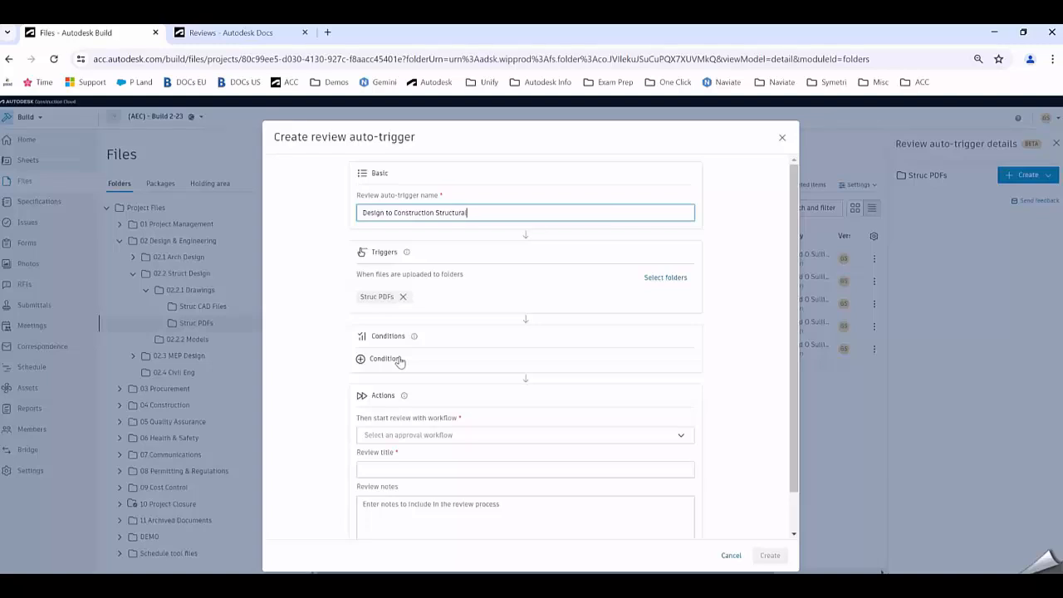
left_click(385, 359)
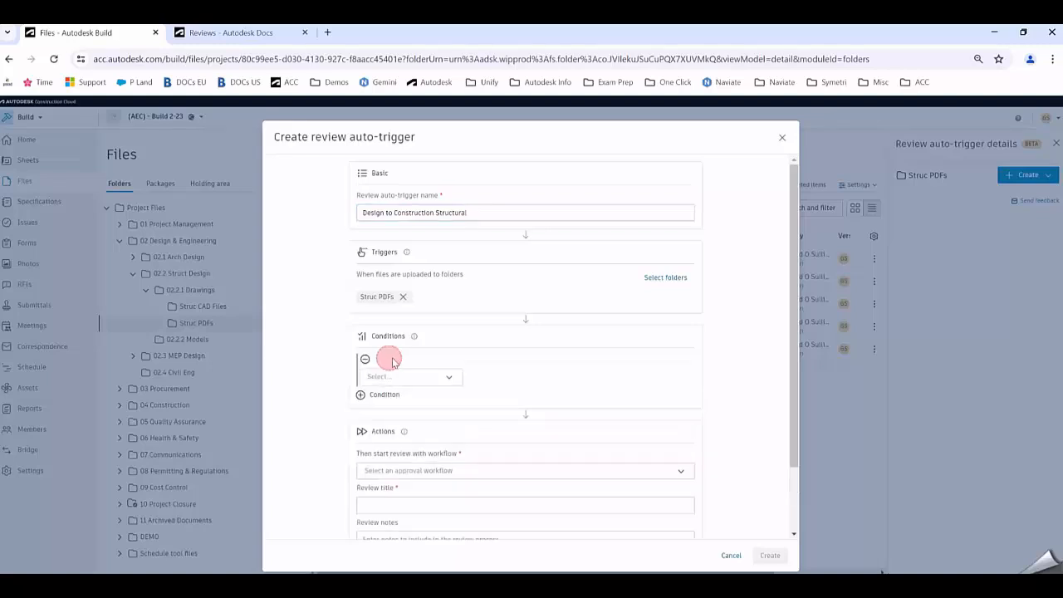
left_click(408, 377)
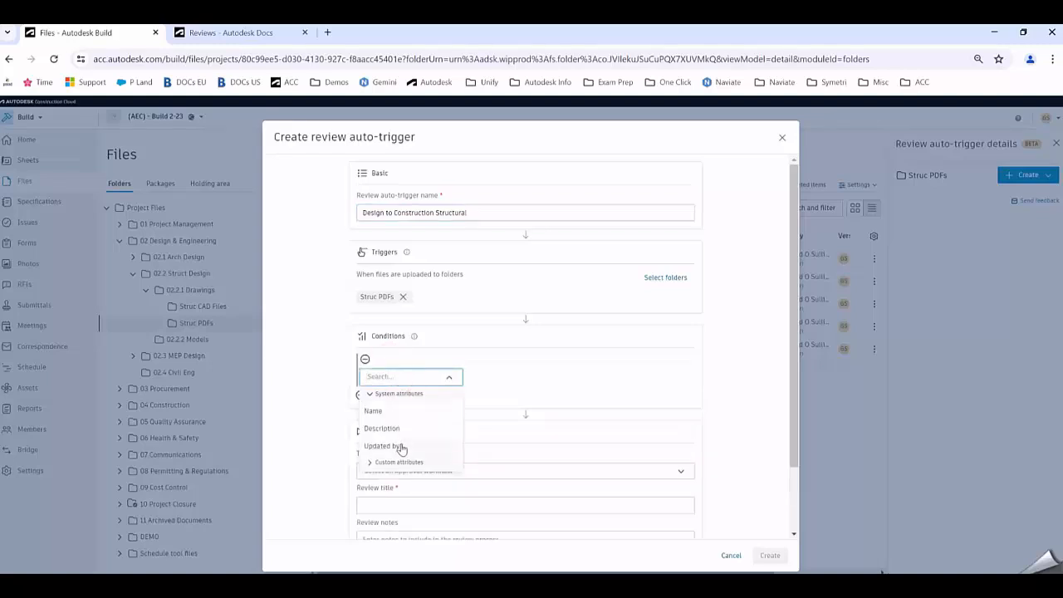
left_click(395, 445)
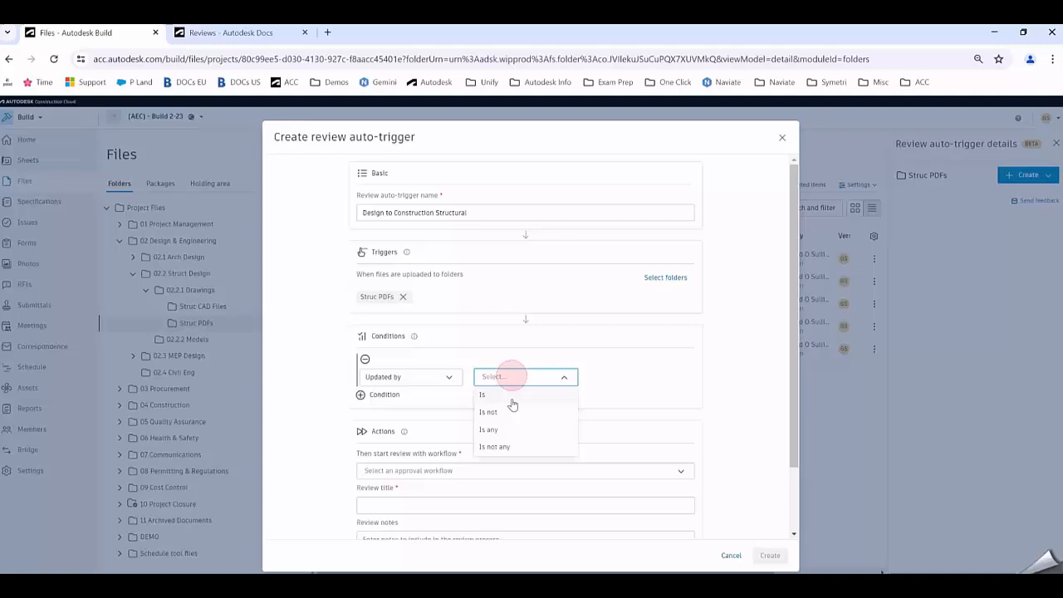
left_click(481, 395)
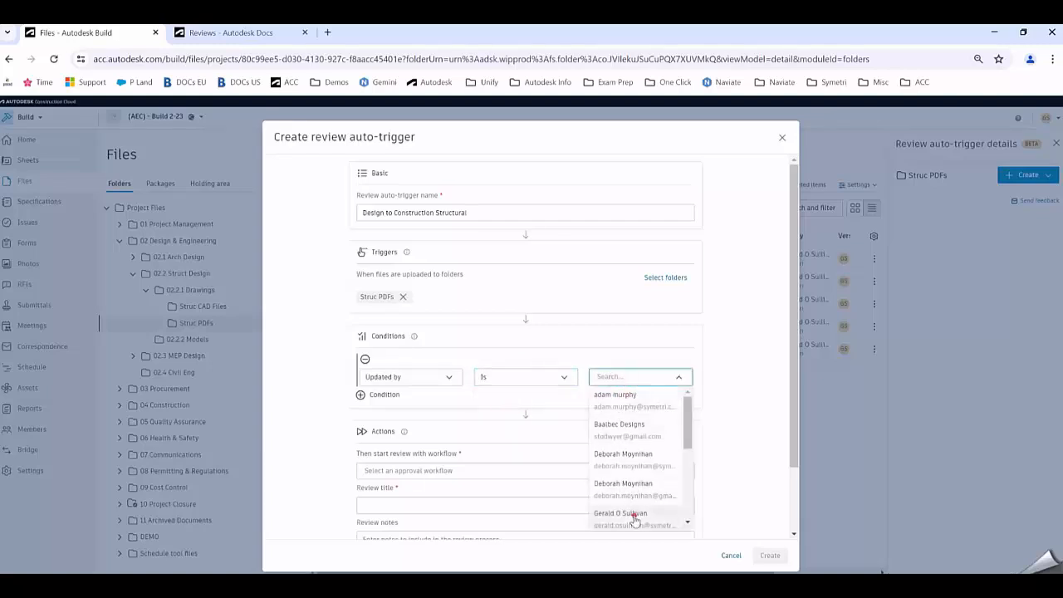
left_click(621, 511)
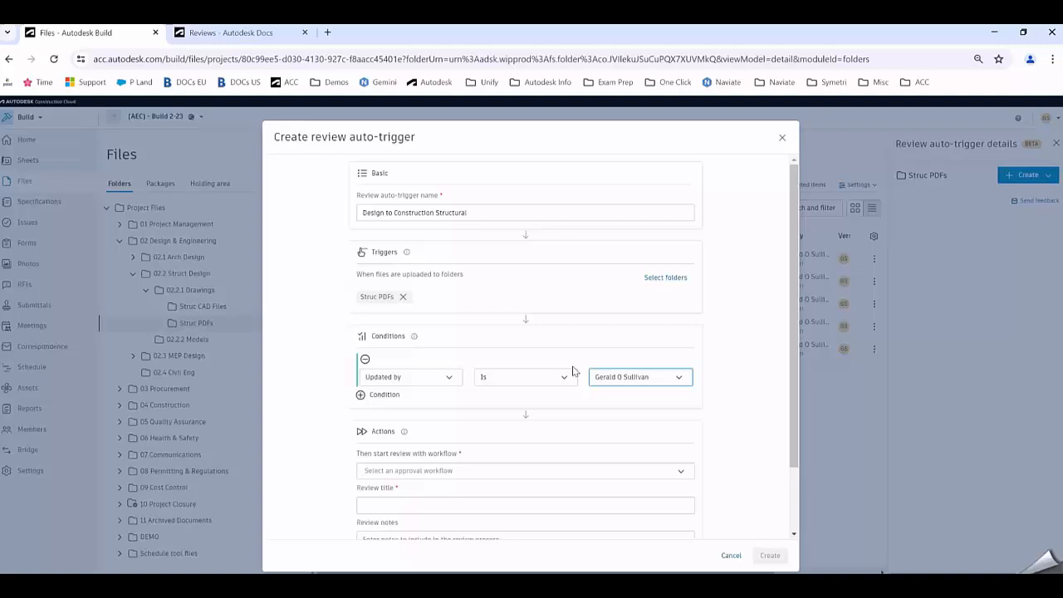
mouse_move(520, 392)
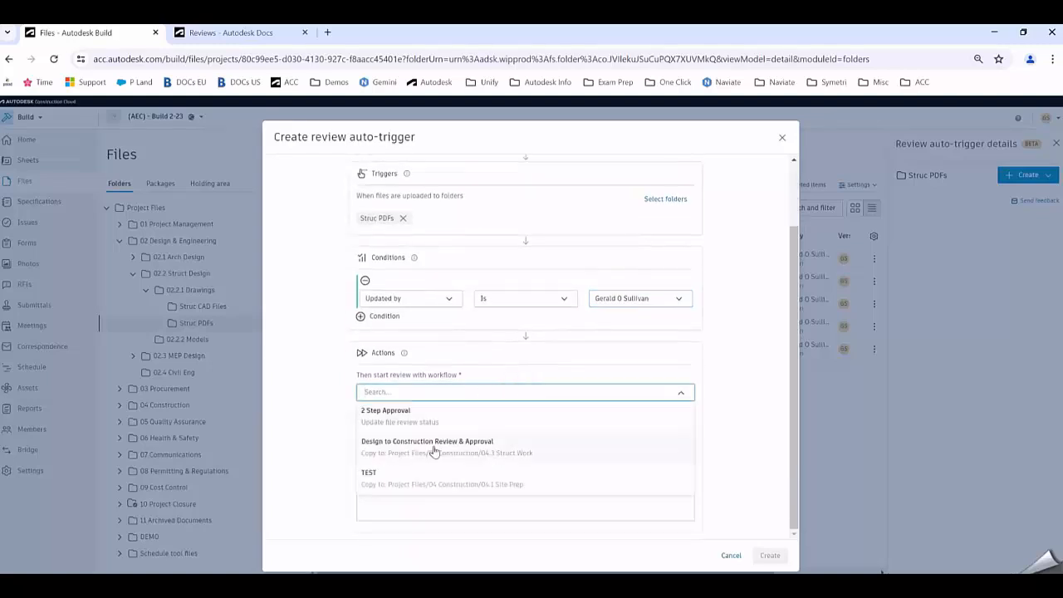
Set the Design to Construction Review & Approval workflow, title 'Design to Construction Struc', and create the trigger.
left_click(428, 441)
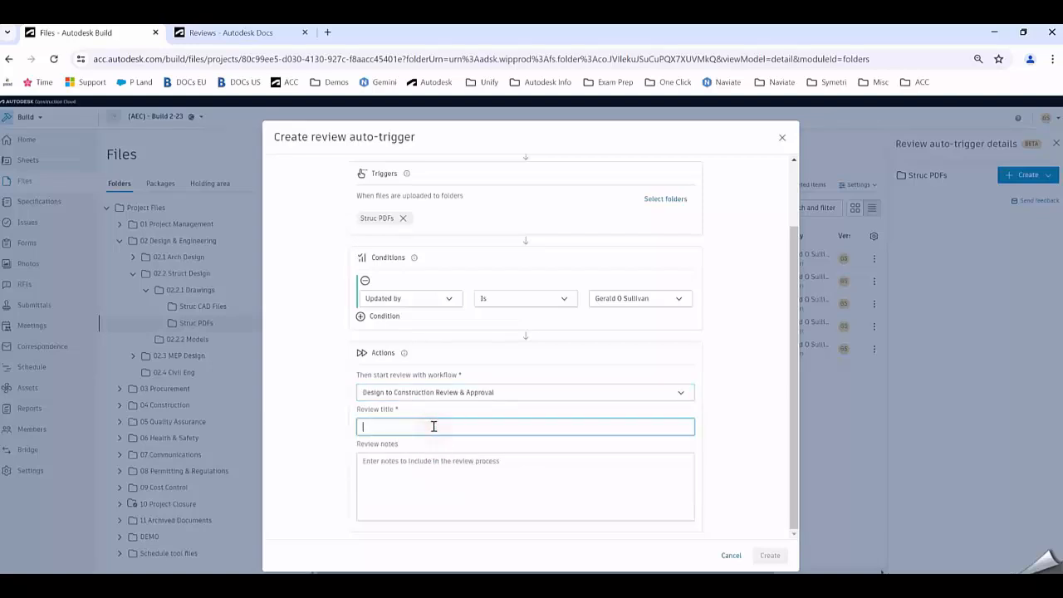
type("Design to Constructio")
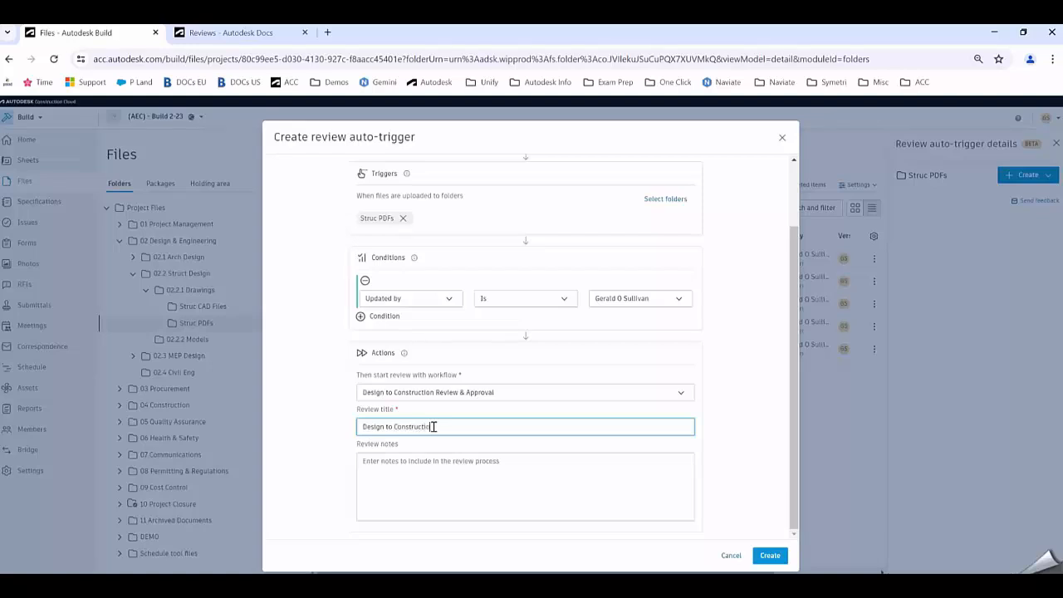
type("Struc")
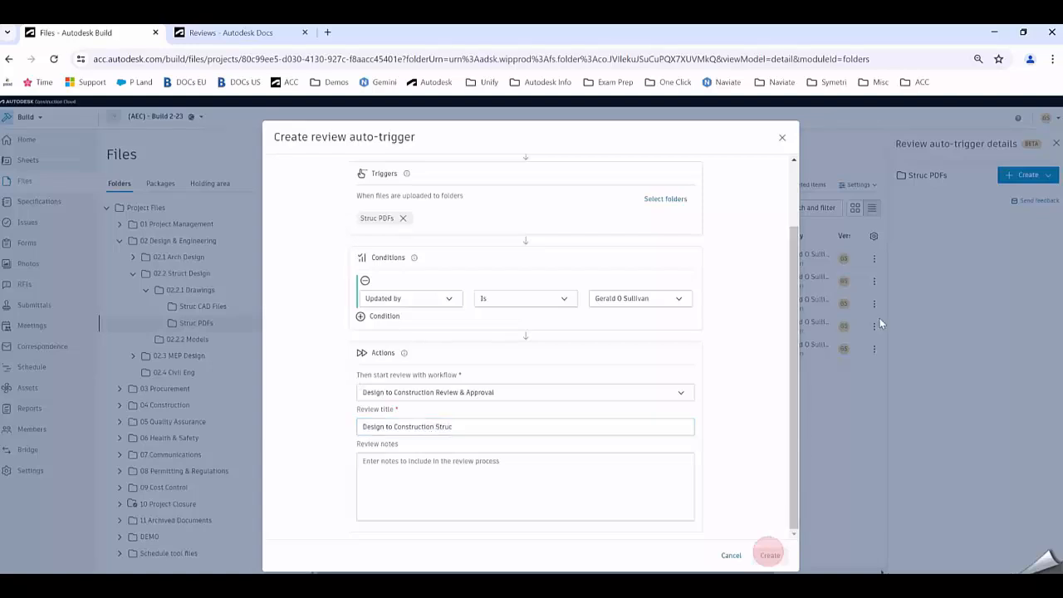
left_click(769, 555)
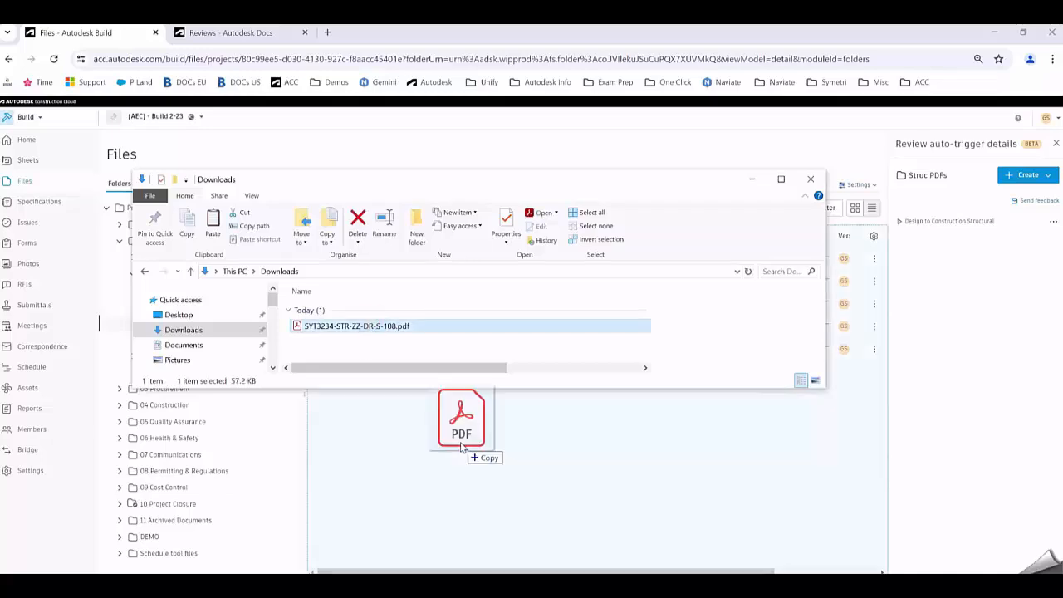
Upload the structural PDF from Downloads into the Struc PDFs folder.
left_click_drag(462, 418, 531, 332)
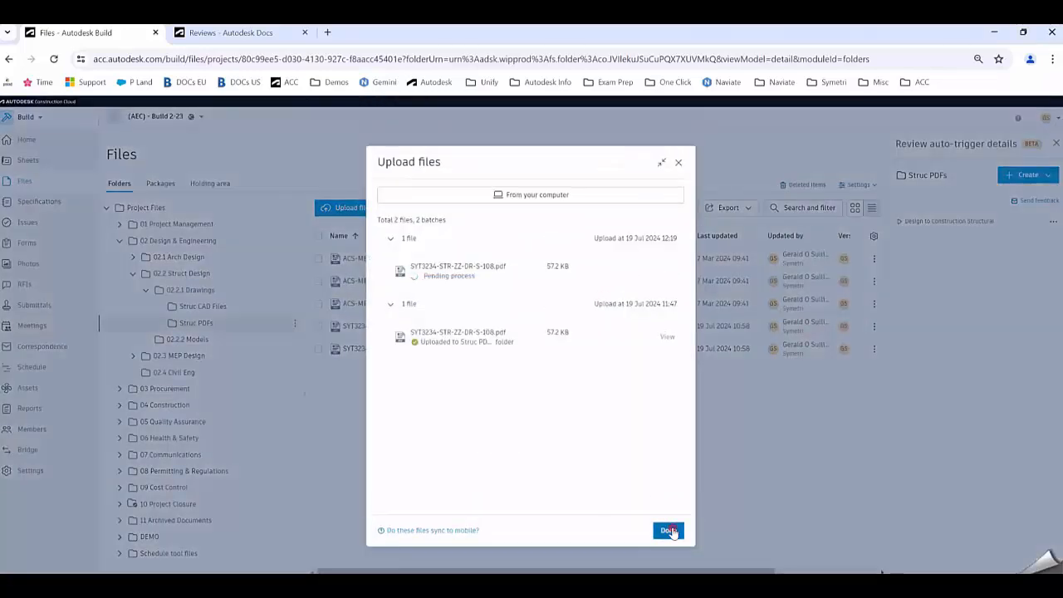
left_click(668, 529)
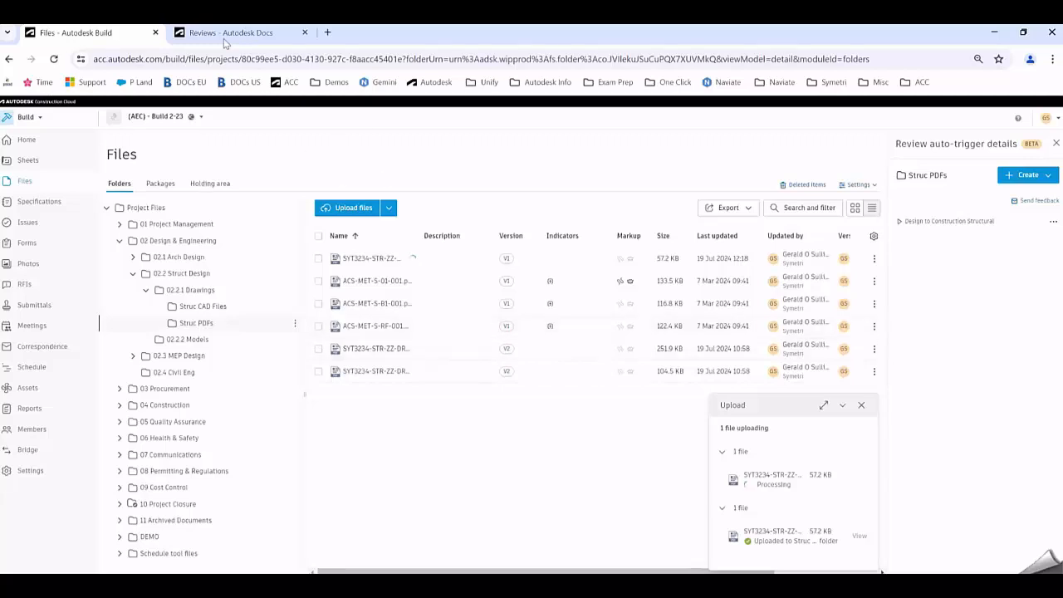
Return to the reviews list and open the auto-created Design to Construction Struc review #11.
left_click(233, 33)
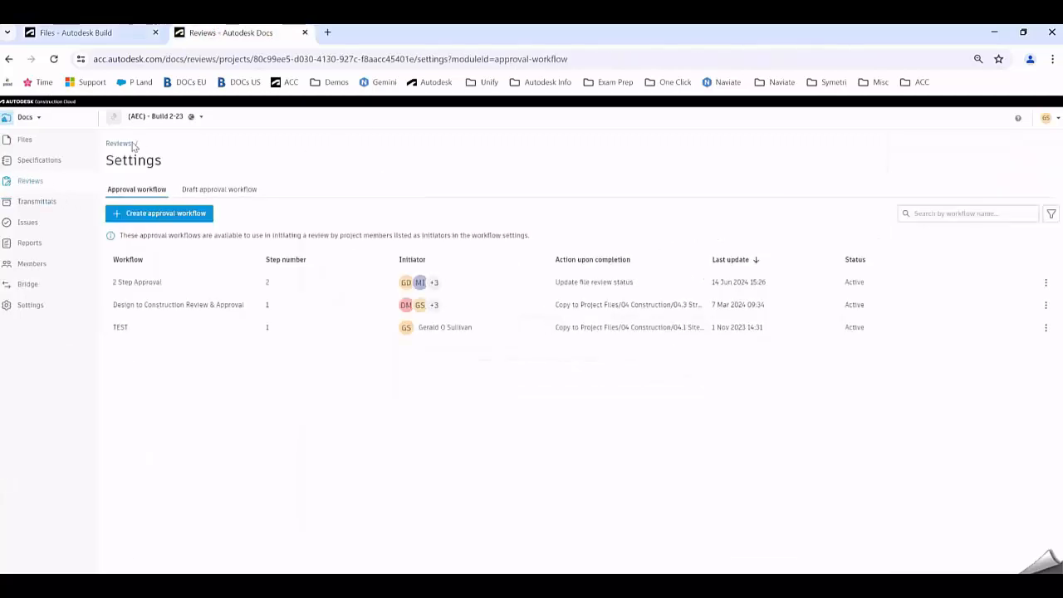
left_click(119, 142)
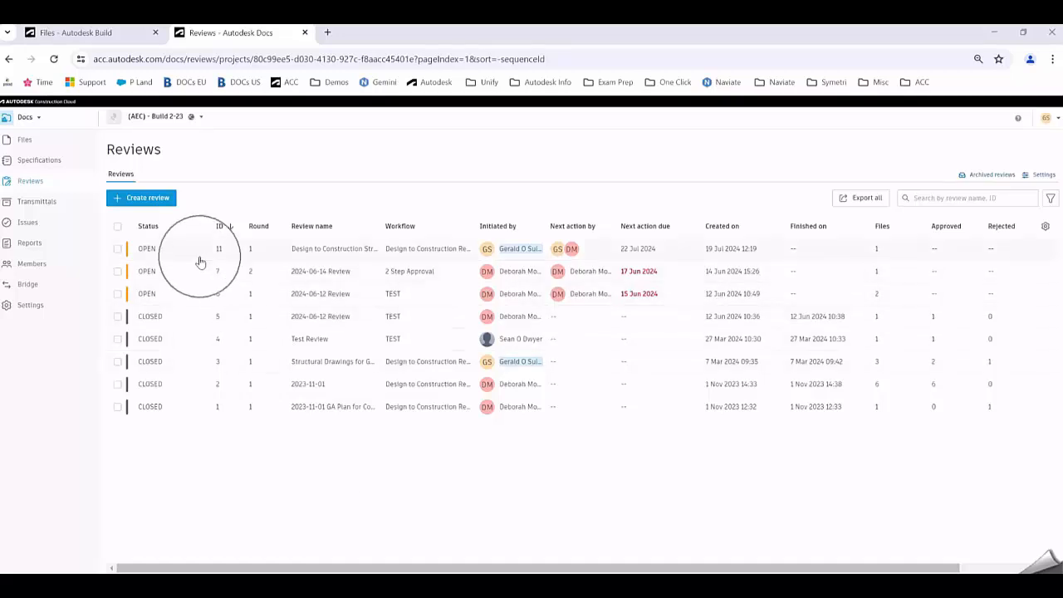
mouse_move(322, 256)
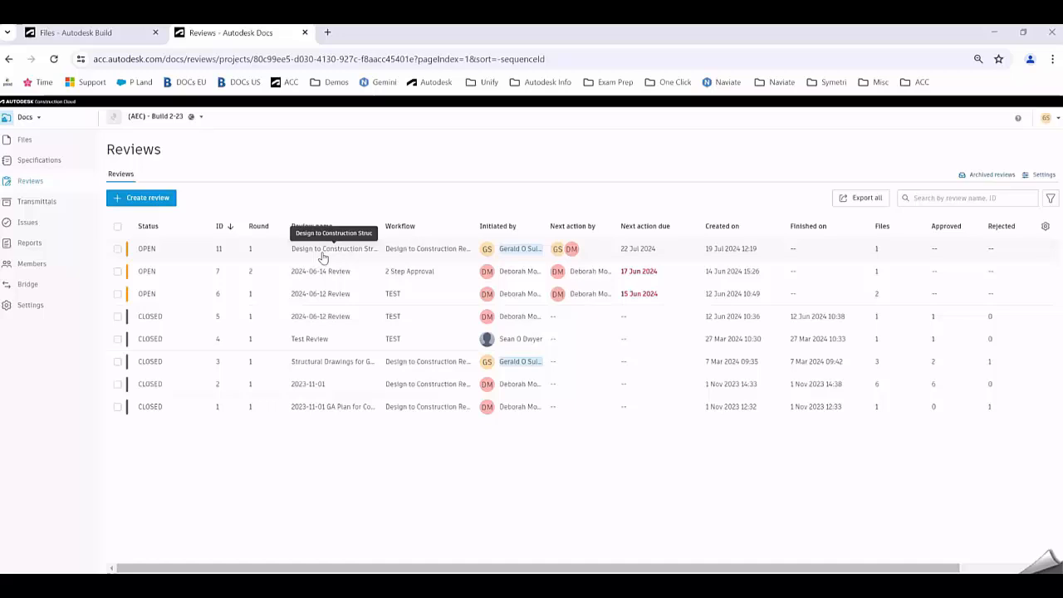
mouse_move(362, 252)
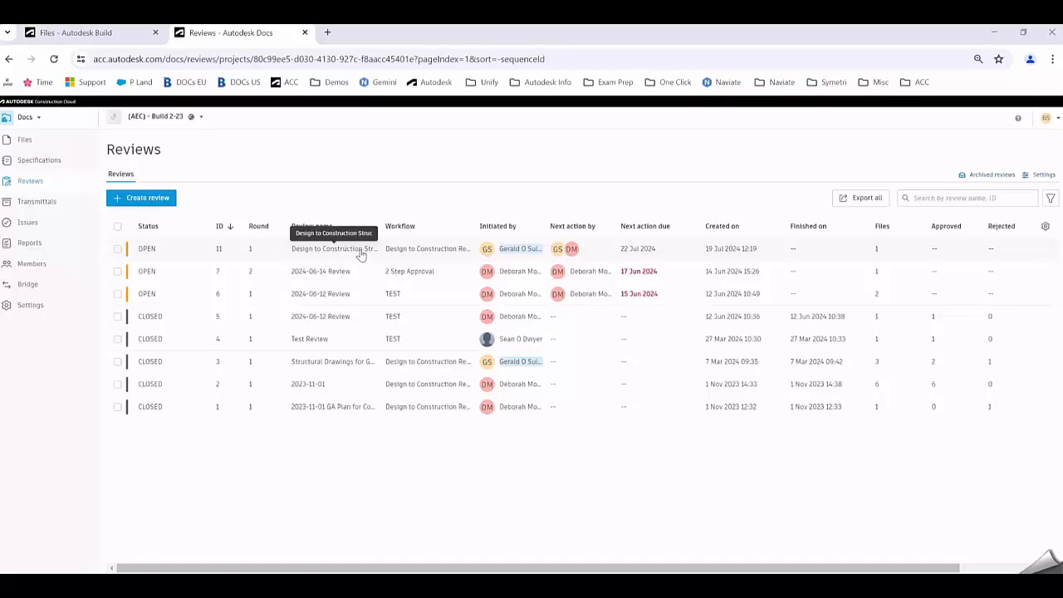
mouse_move(399, 249)
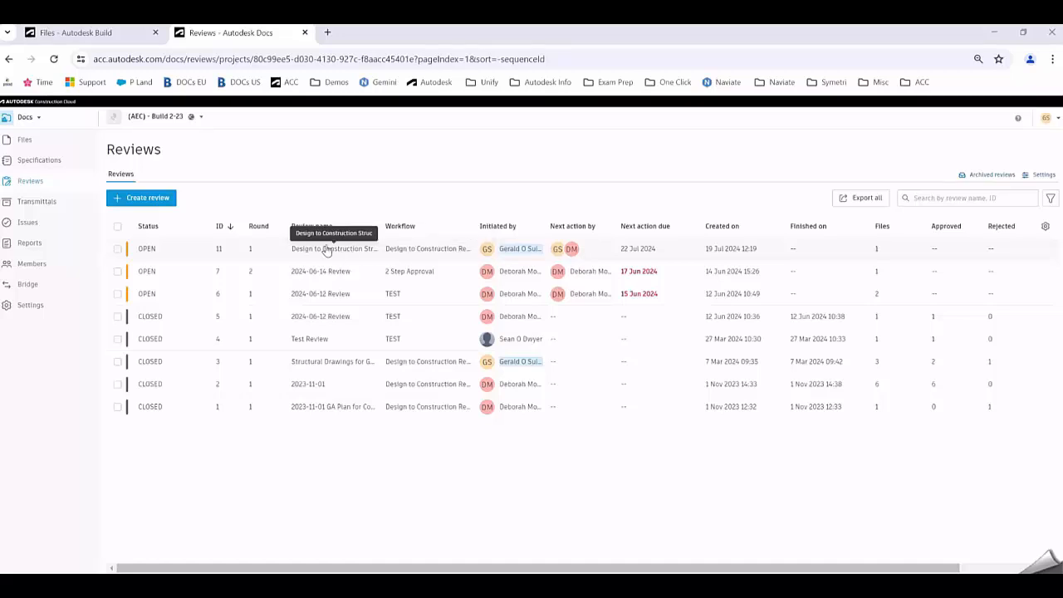
left_click(332, 249)
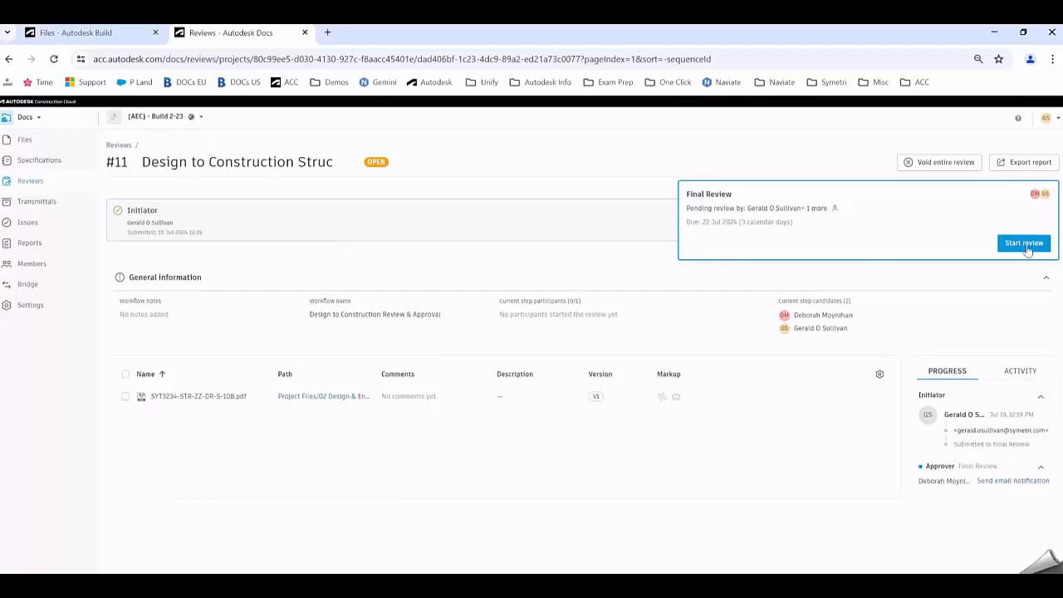
mouse_move(1024, 249)
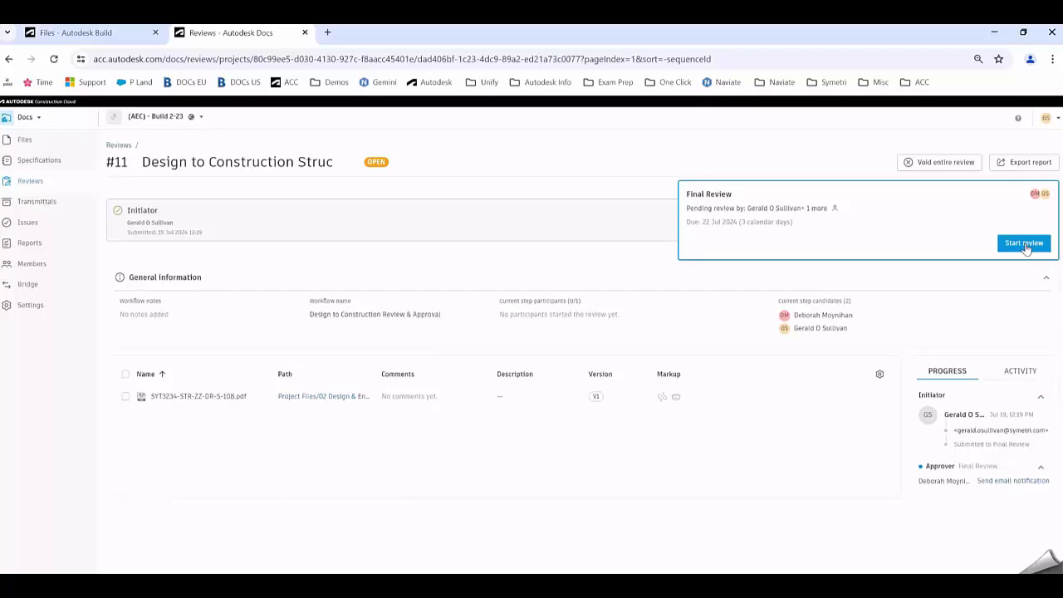